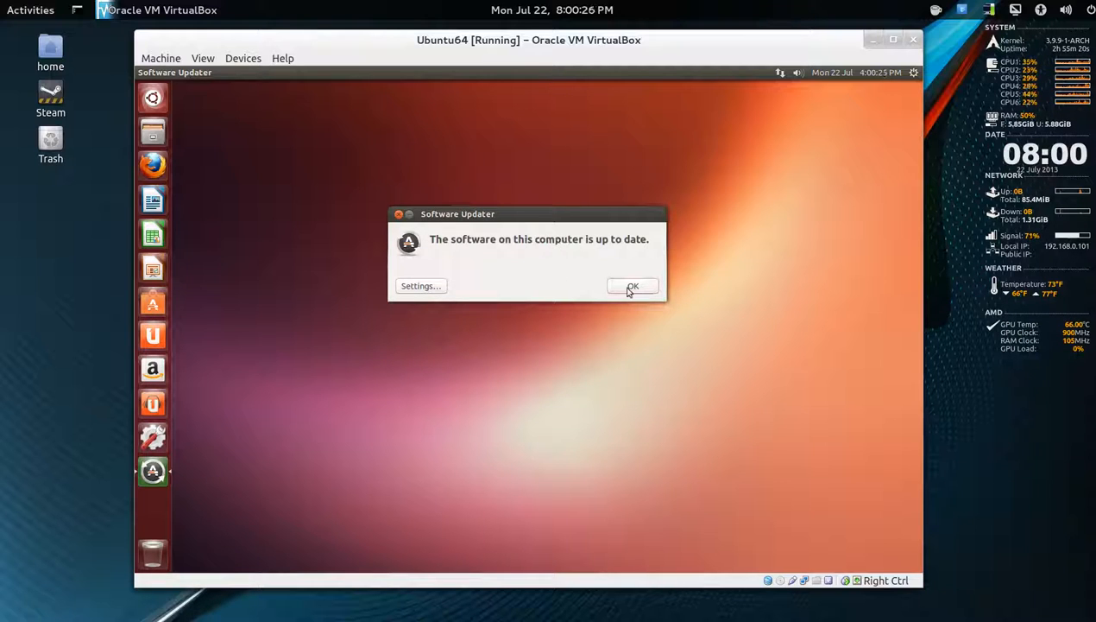
# Dismiss the Software Updater's up-to-date notice to return to the desktop.
pyautogui.click(631, 286)
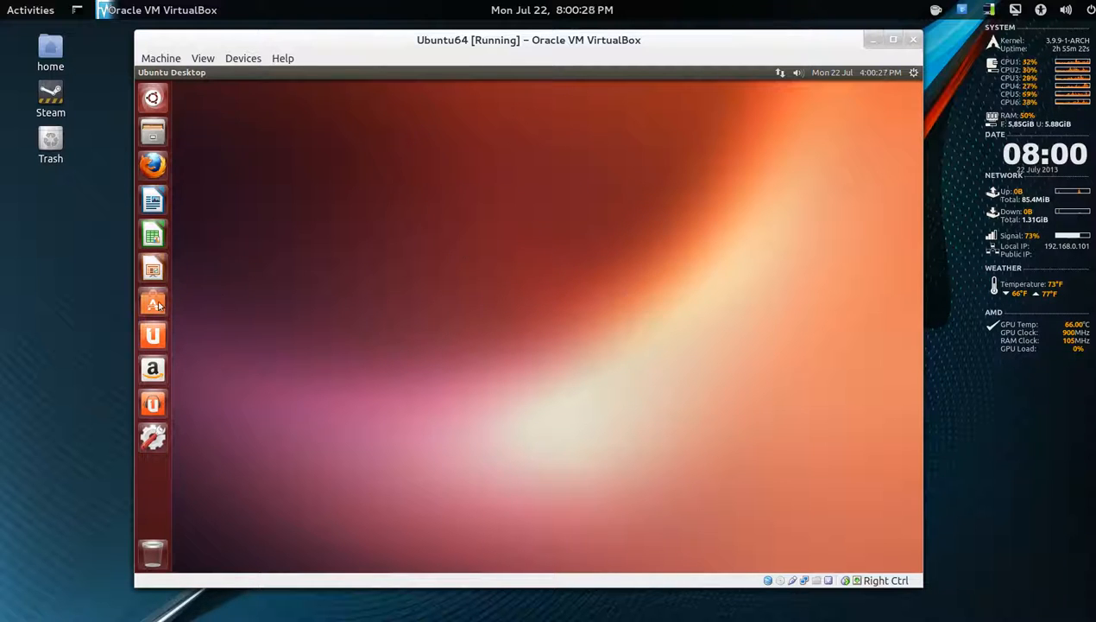
pyautogui.moveTo(151, 300)
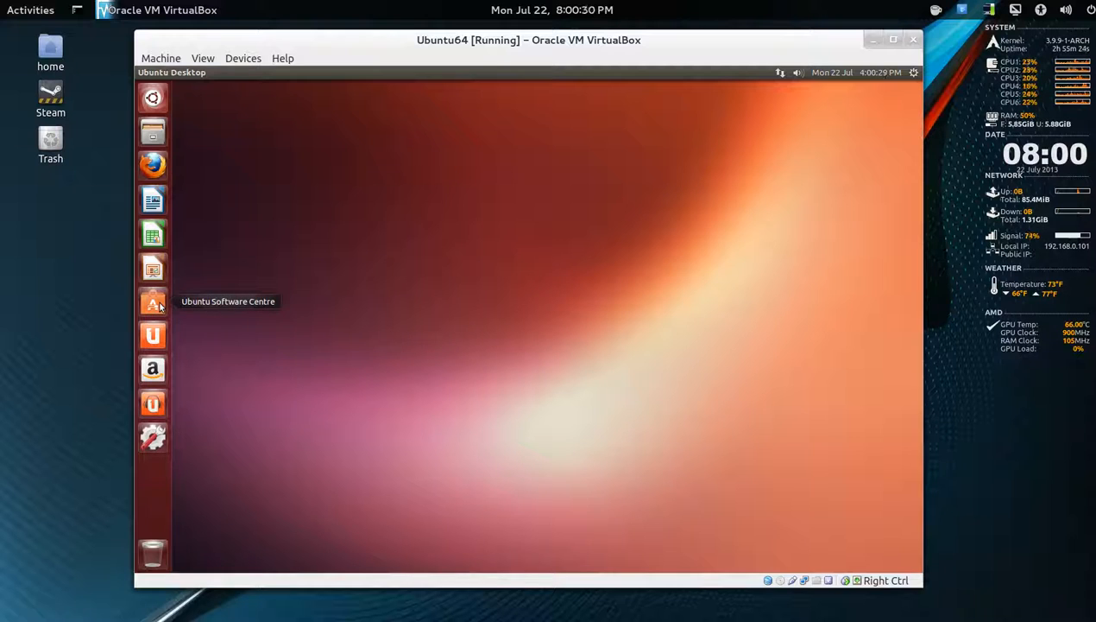
pyautogui.moveTo(535, 221)
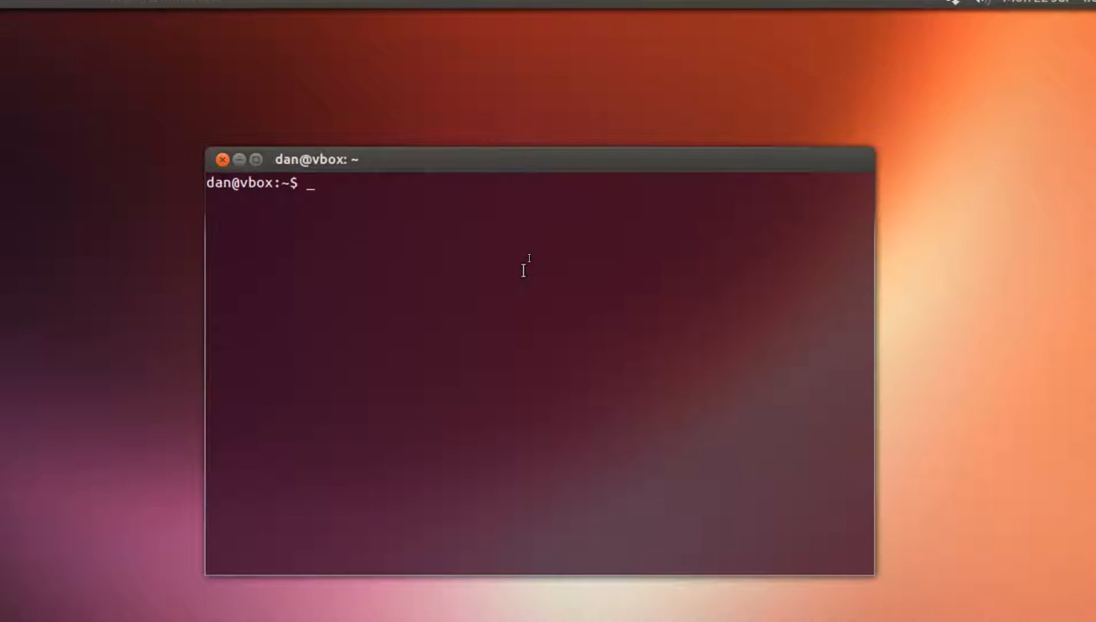
# Run 'sudo apt-get install wine' and confirm with y to install the 180 packages.
pyautogui.write('sudo')
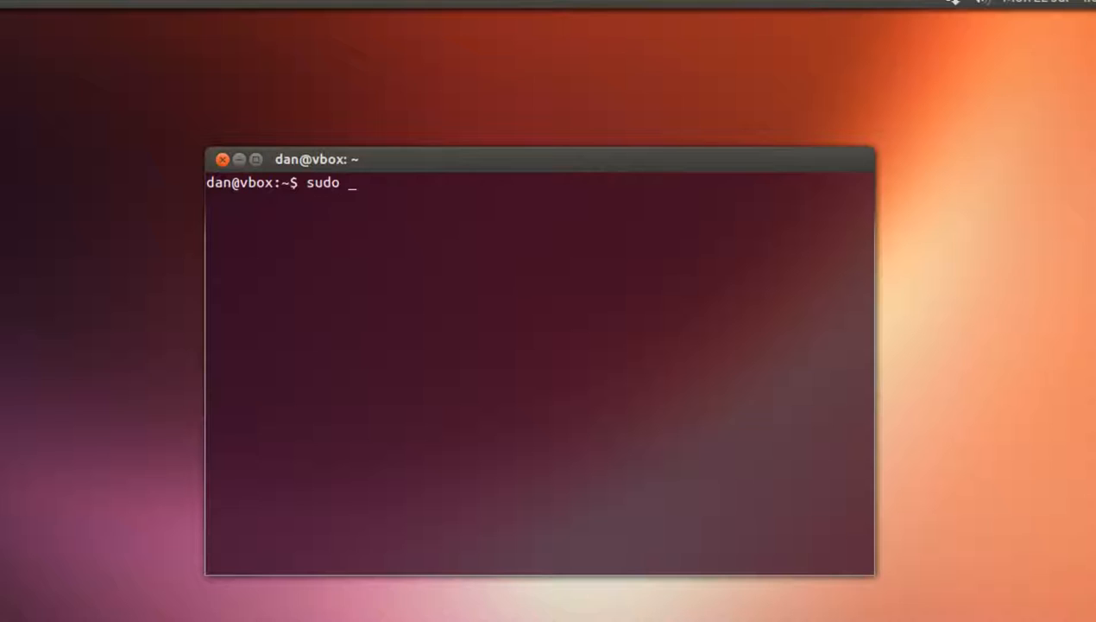
pyautogui.write('apt')
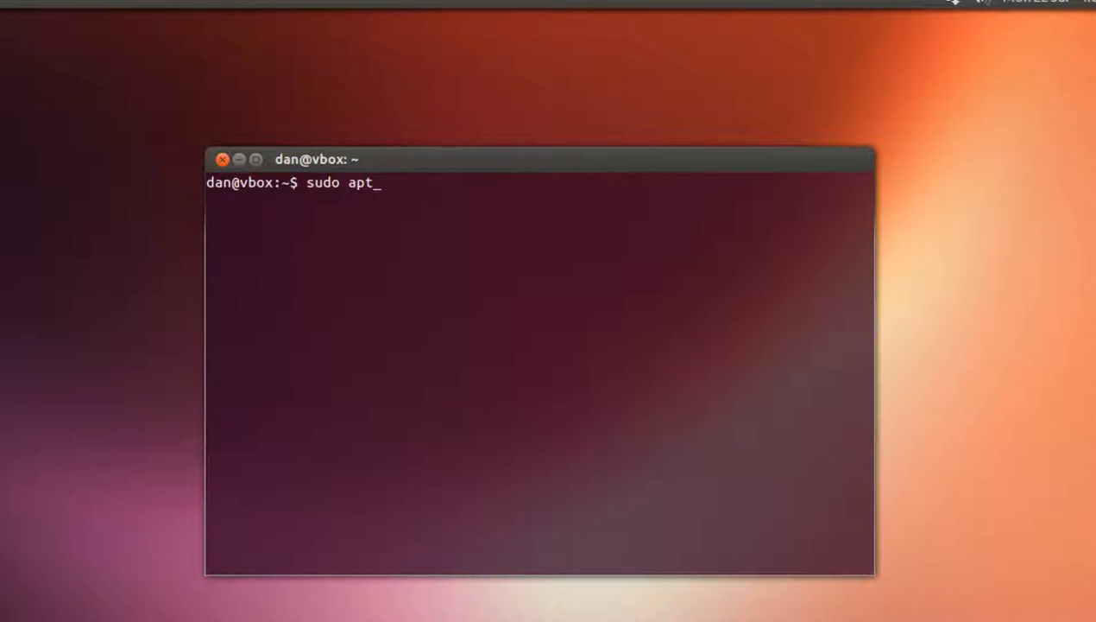
pyautogui.write('-get')
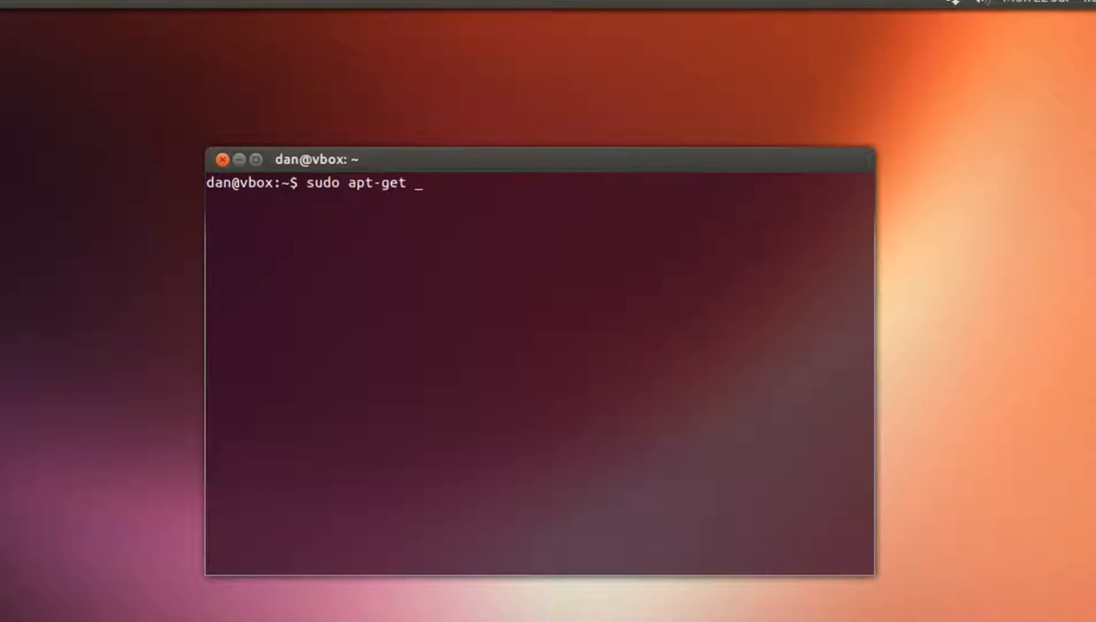
pyautogui.write('install w')
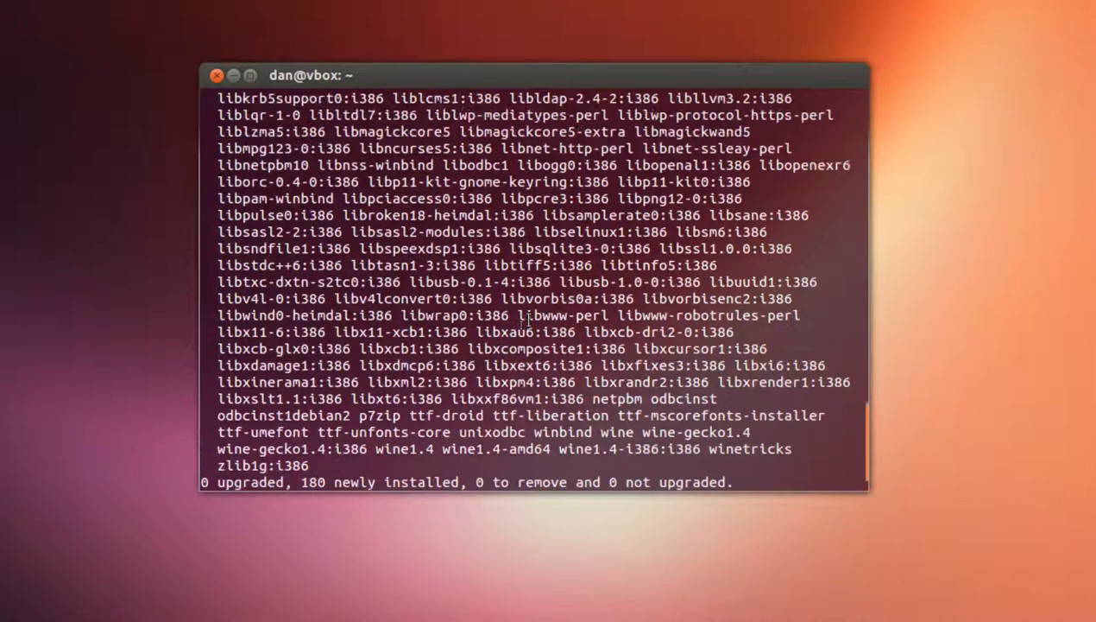
pyautogui.press('Return')
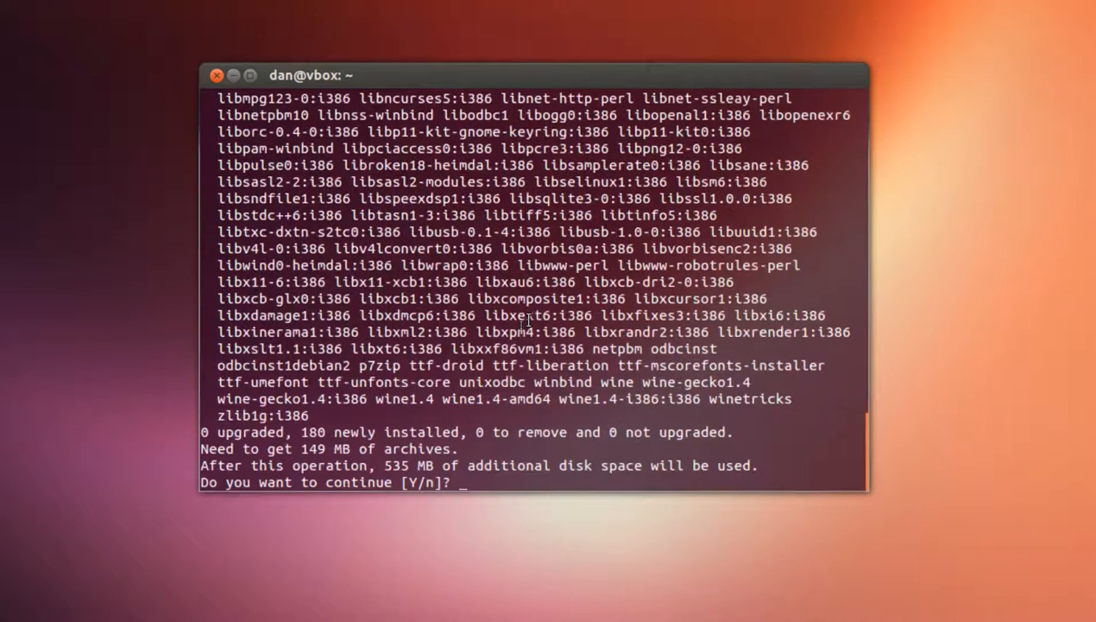
pyautogui.write('y')
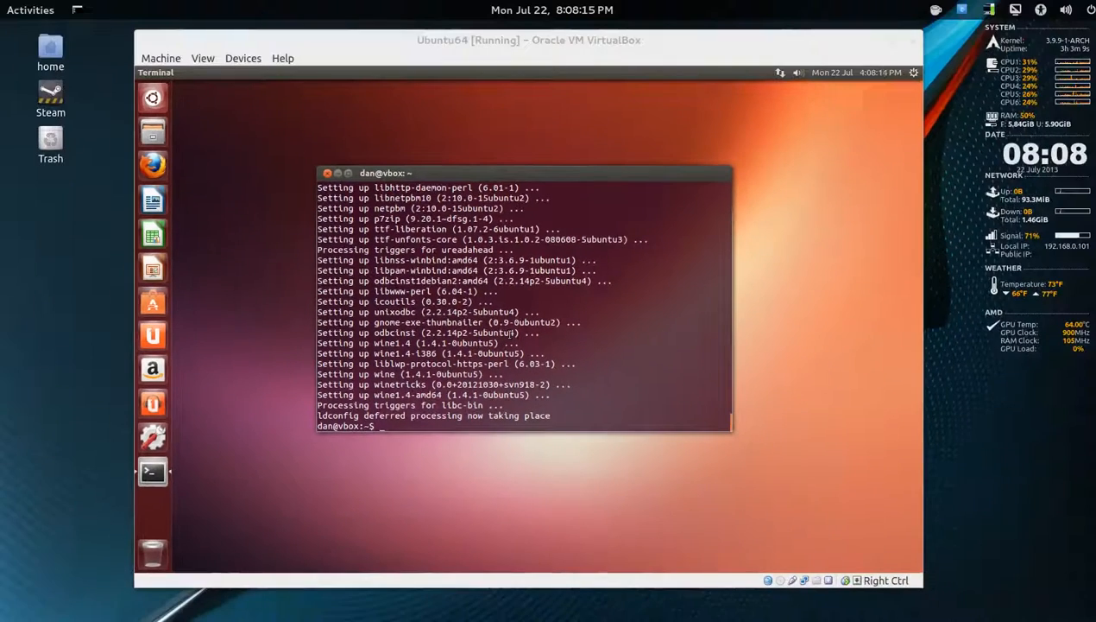
pyautogui.moveTo(549, 343)
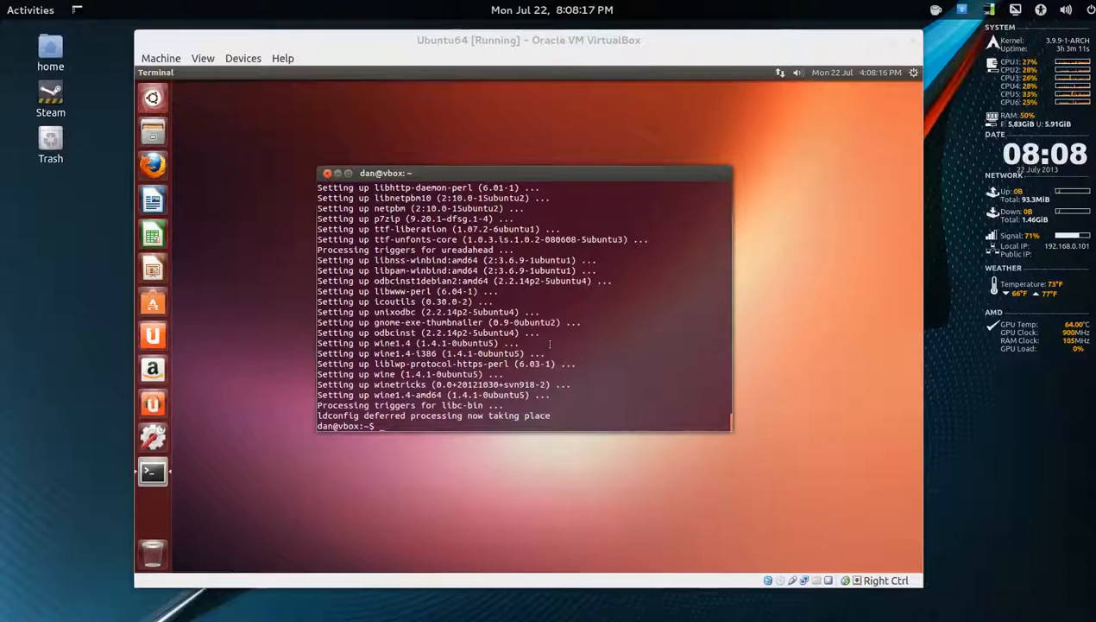
# Clear the terminal and run 'sudo apt-get upgrade', reporting nothing to upgrade.
pyautogui.write('cle')
pyautogui.write('sudo')
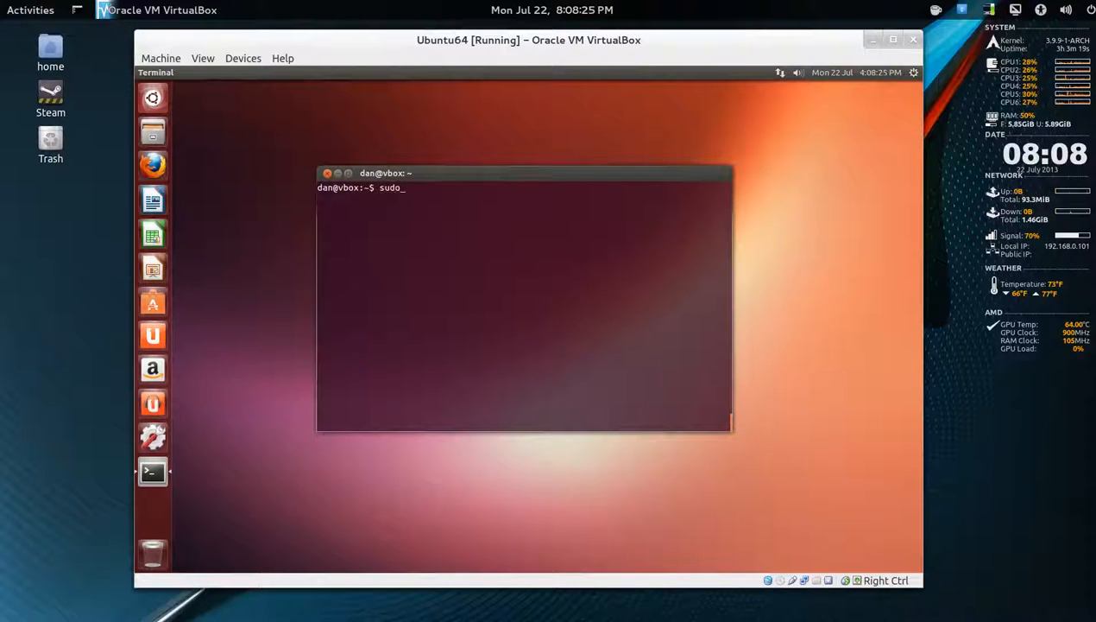
pyautogui.write('a')
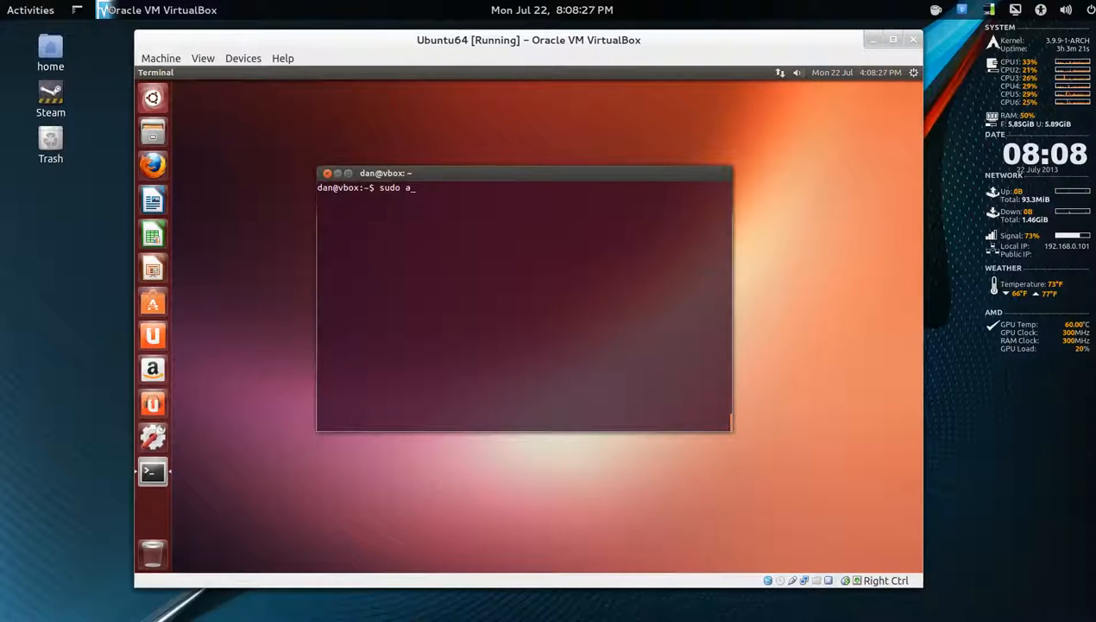
pyautogui.write('pt-g')
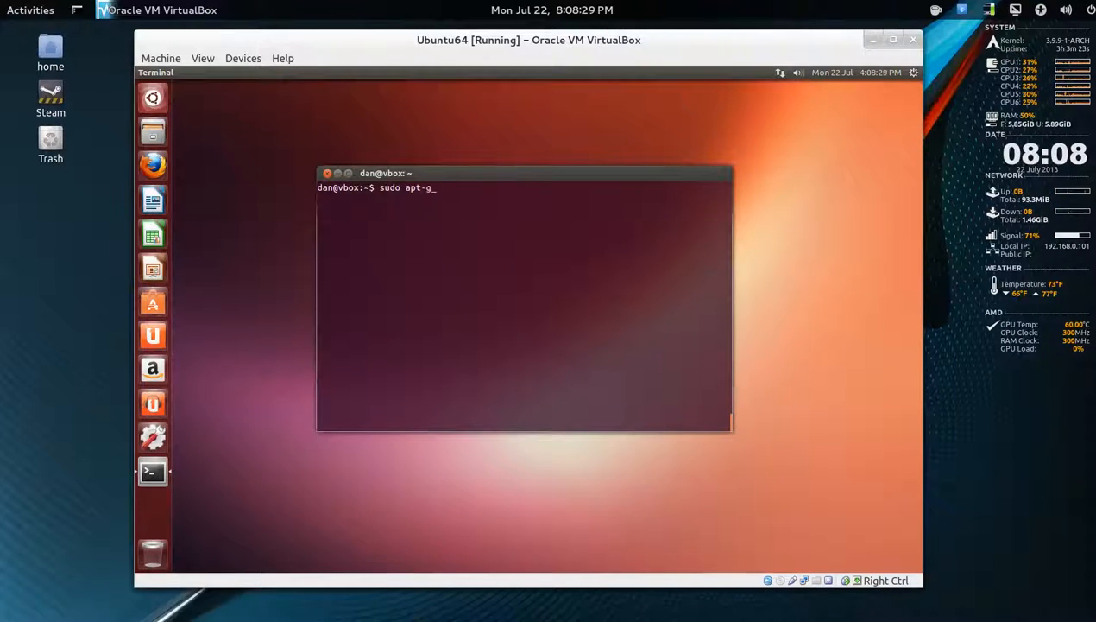
pyautogui.write('et updat')
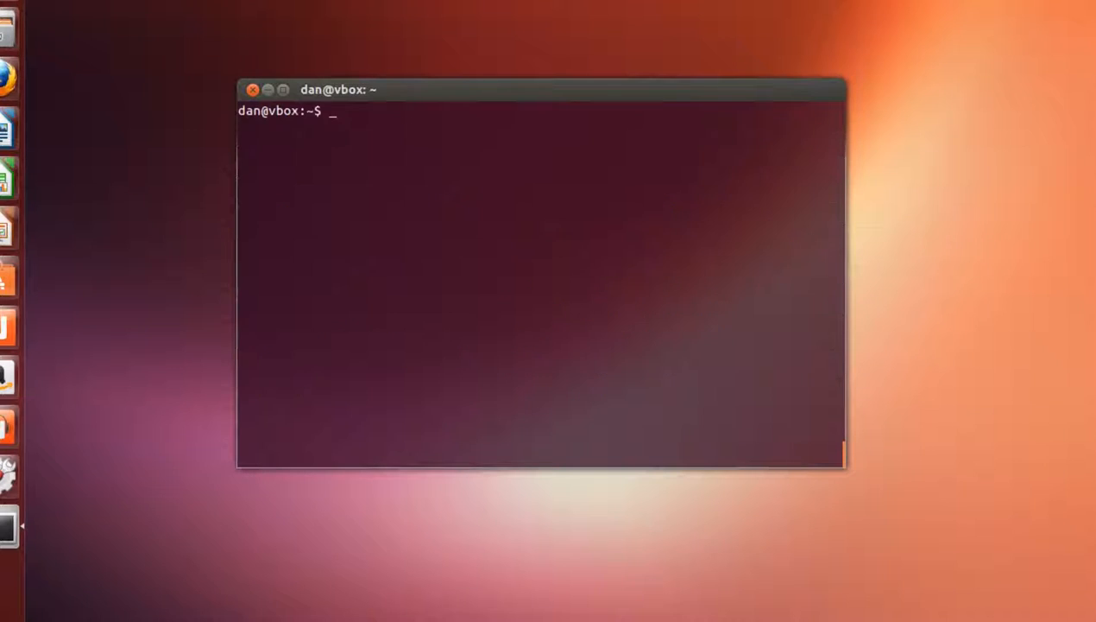
pyautogui.write('sudo apt-get update')
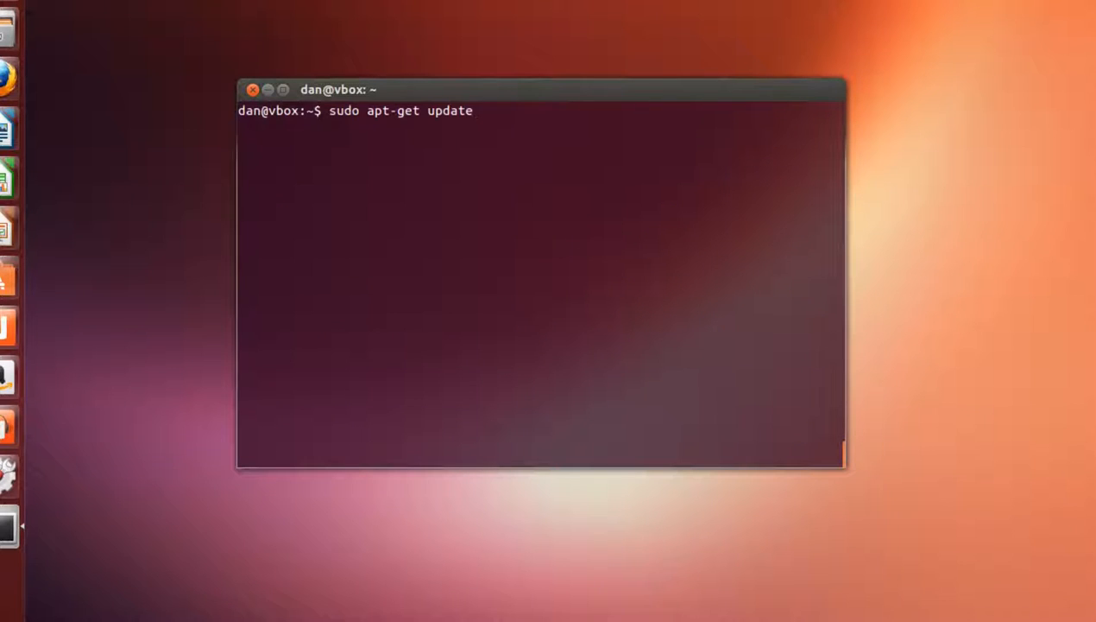
pyautogui.press('BackSpace')
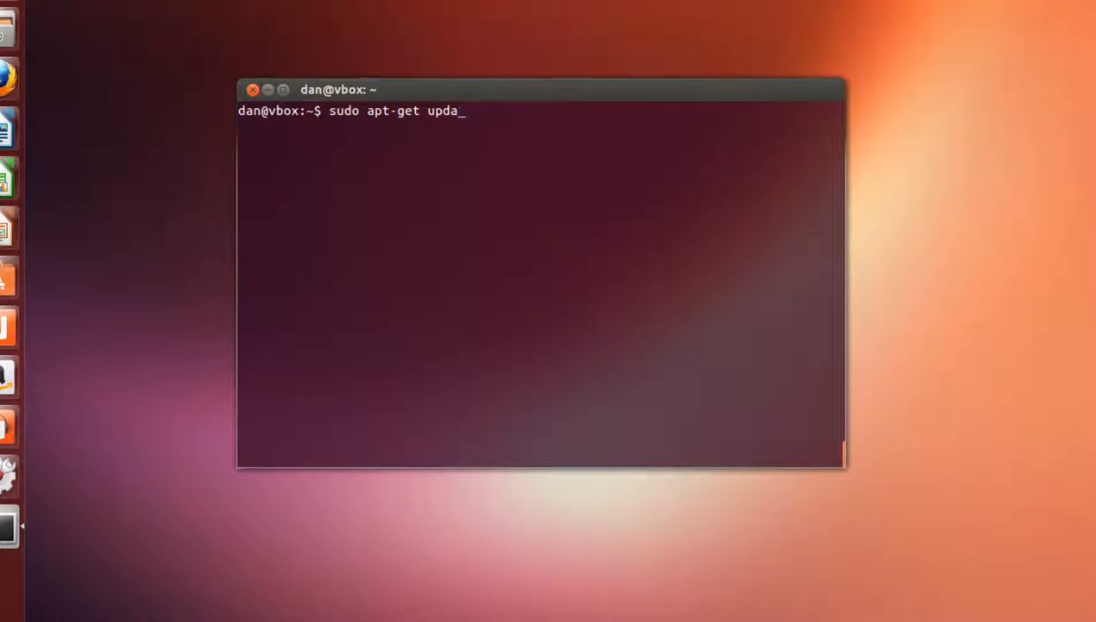
pyautogui.press('BackSpace')
pyautogui.write('grade')
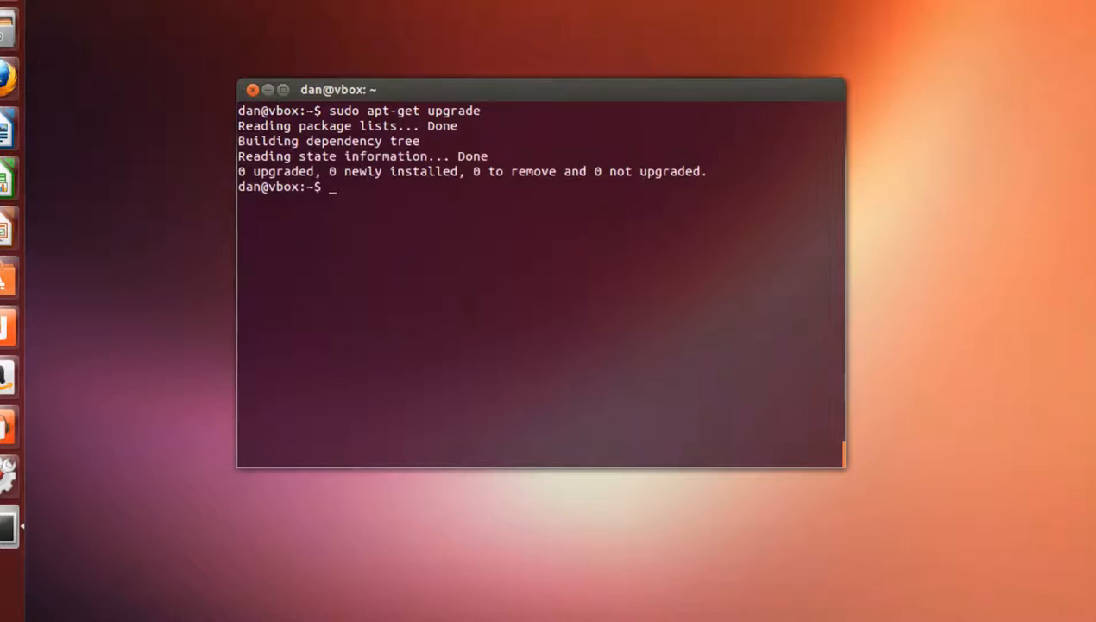
pyautogui.moveTo(518, 324)
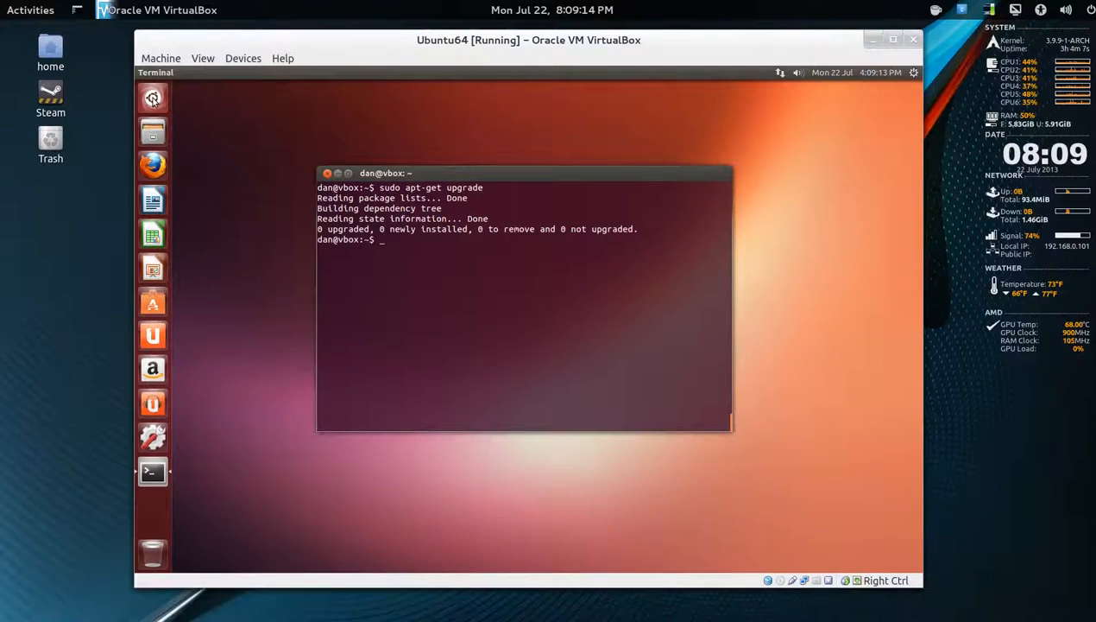
# Launch winecfg, enable 'Emulate a virtual desktop' at 1024x768 under Graphics, then close the window.
pyautogui.click(152, 97)
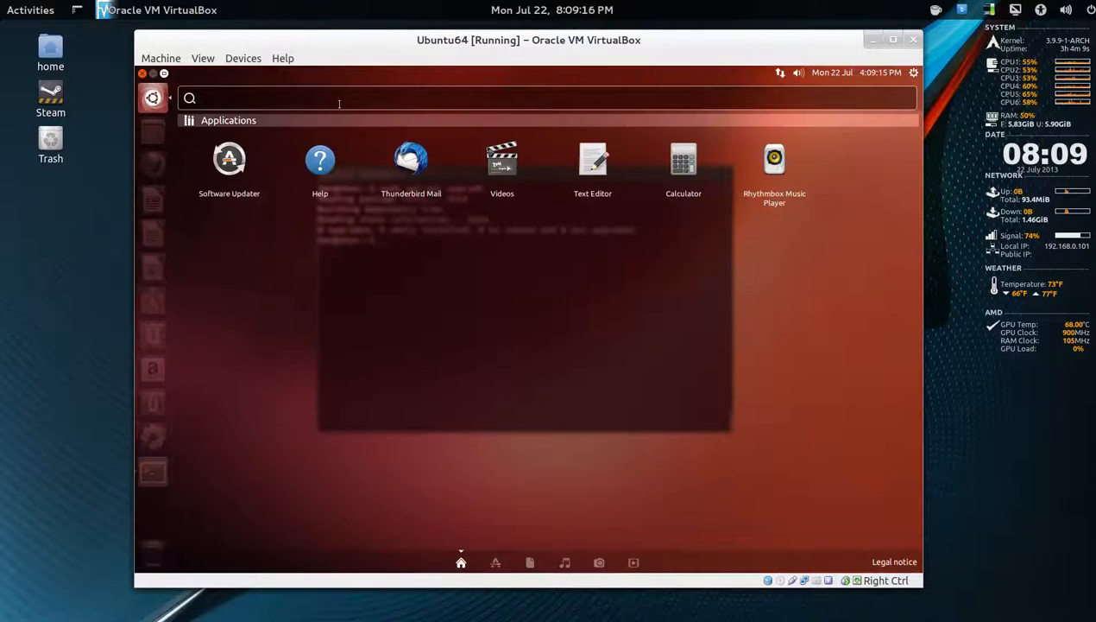
pyautogui.write('wine')
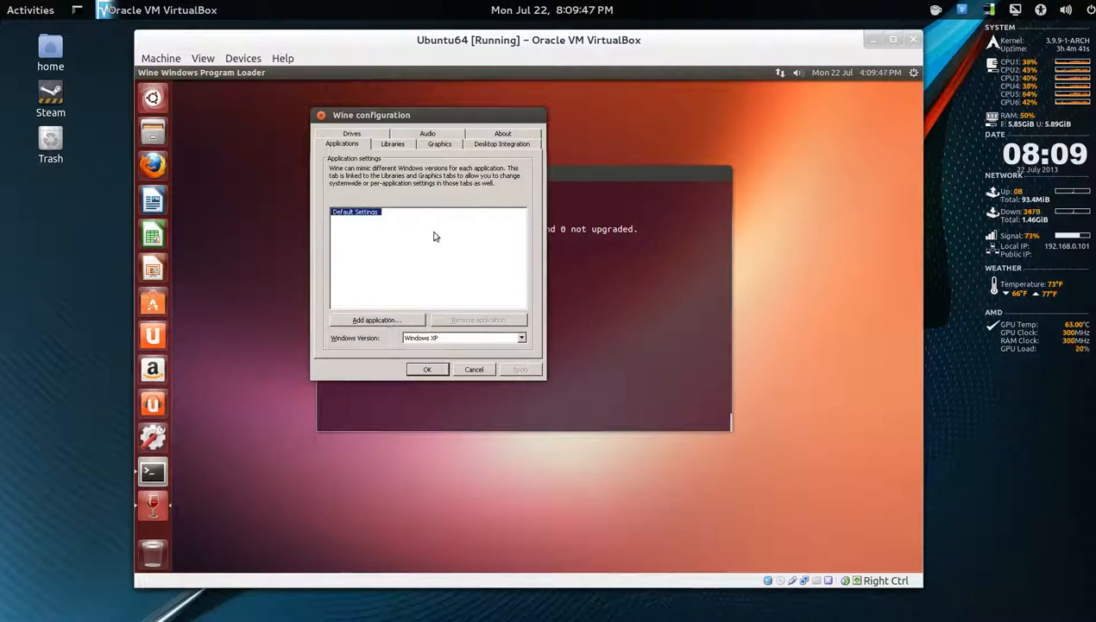
pyautogui.click(439, 144)
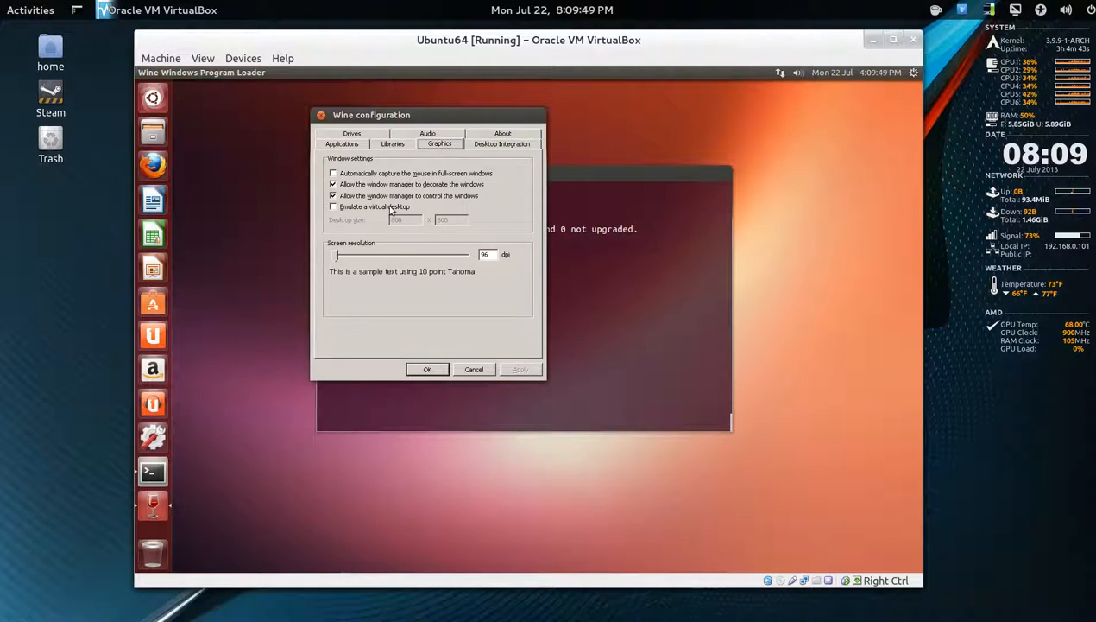
pyautogui.click(333, 207)
pyautogui.write('768')
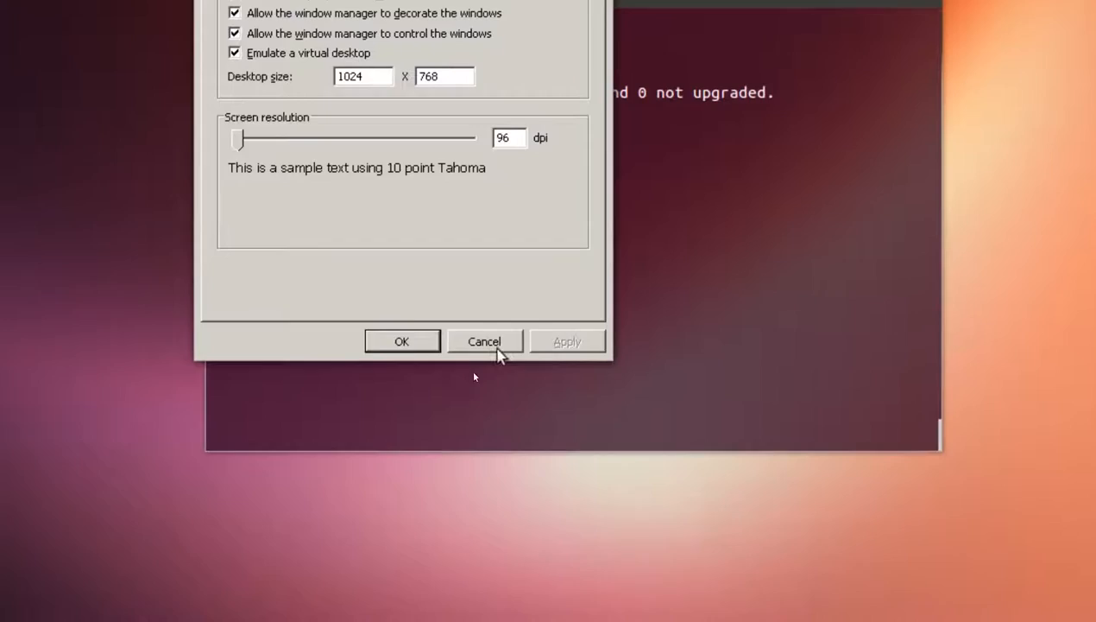
pyautogui.click(483, 342)
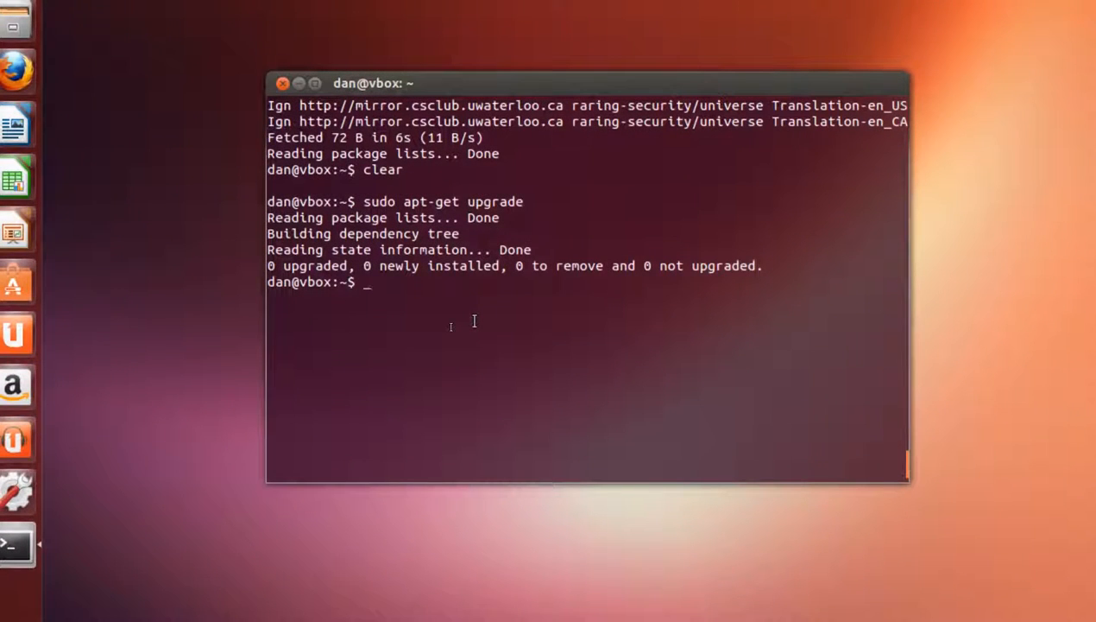
# Launch Wine's Notepad with 'wine notepad'.
pyautogui.write('wi')
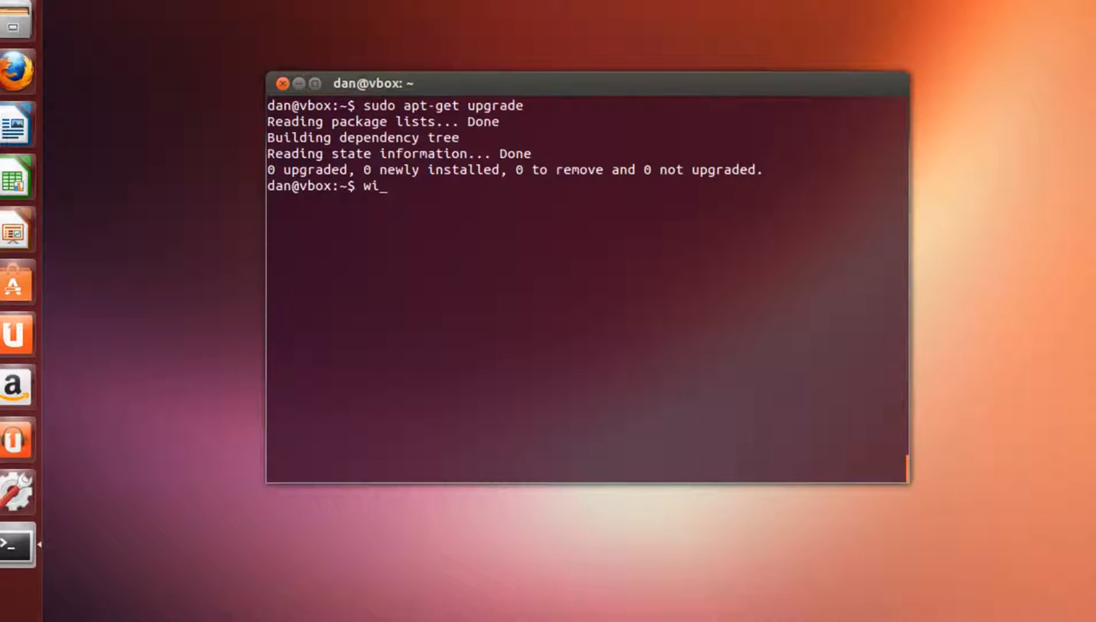
pyautogui.write('ne not')
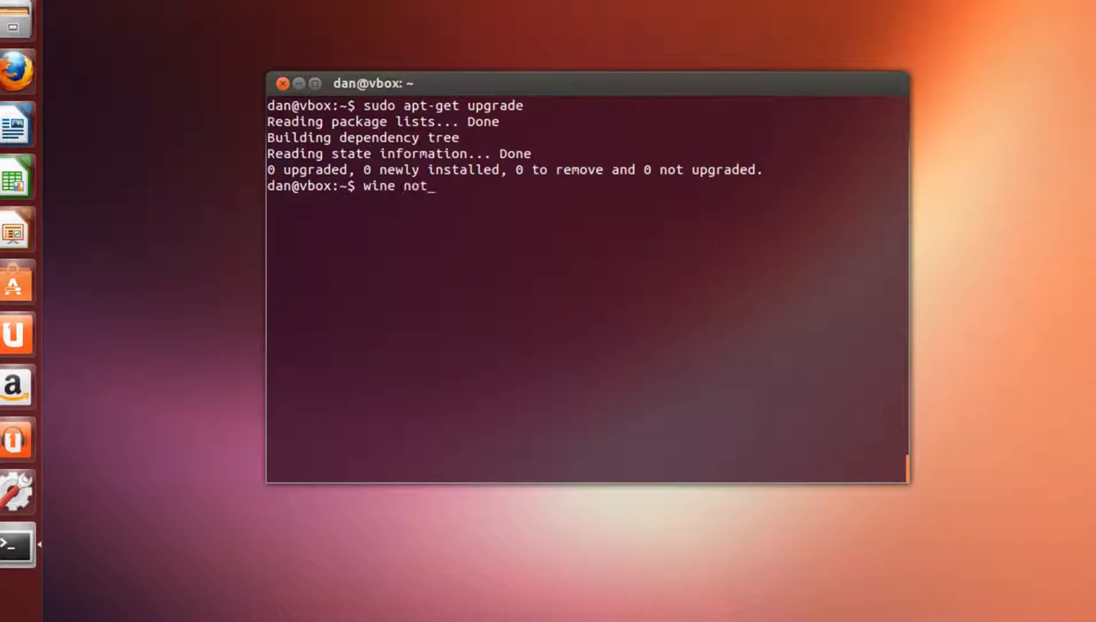
pyautogui.write('epad')
pyautogui.write('wine e')
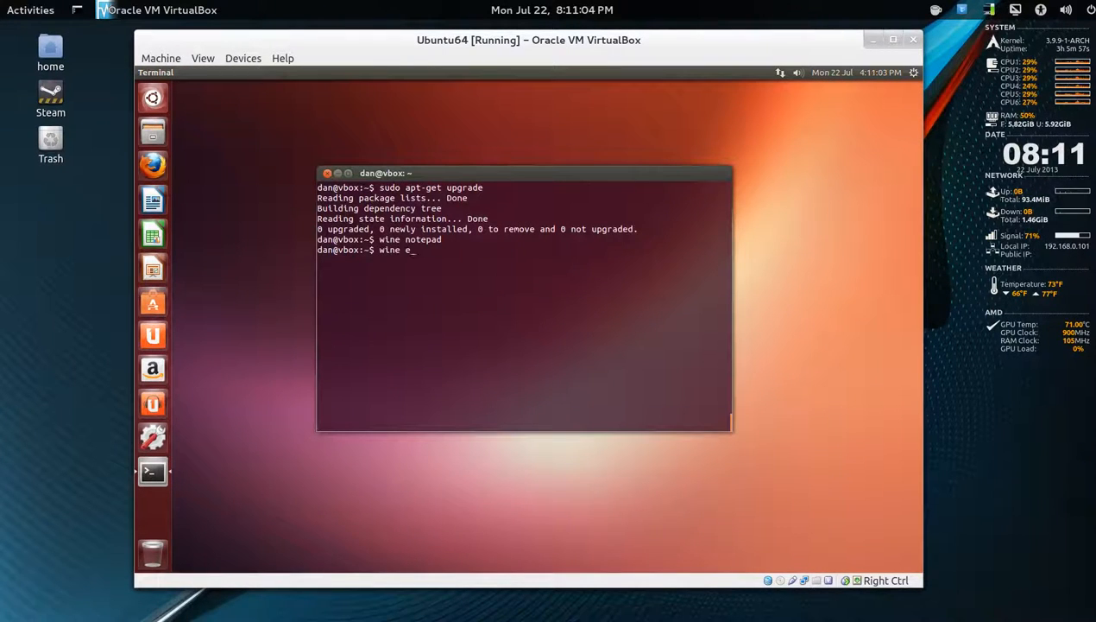
# Launch Wine's file explorer with 'wine explorer' and start clearing the terminal.
pyautogui.write('xp')
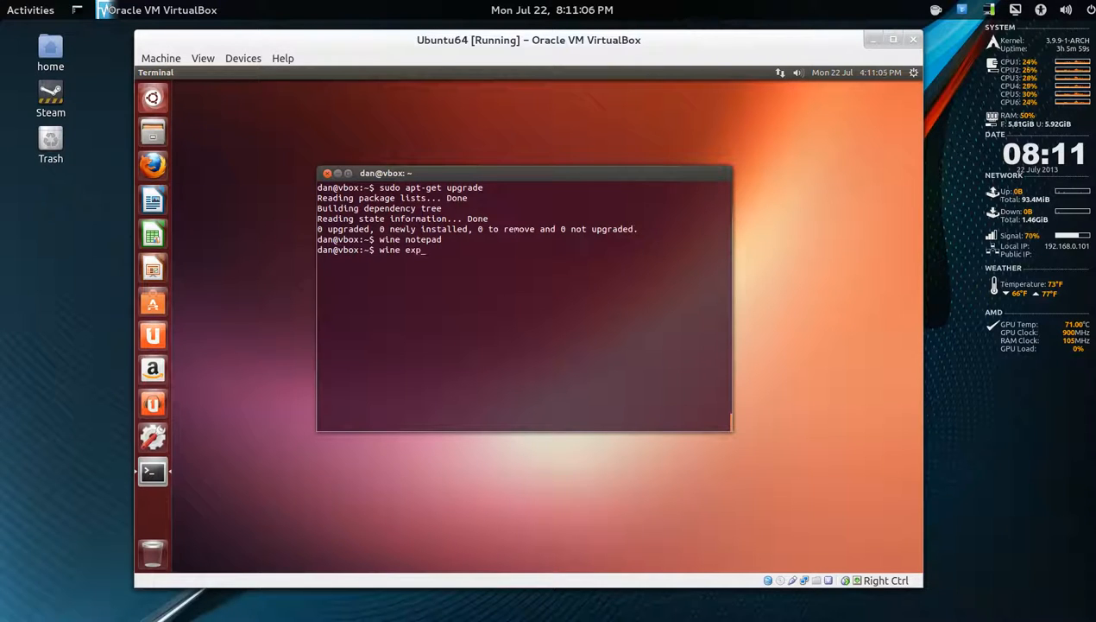
pyautogui.press('Return')
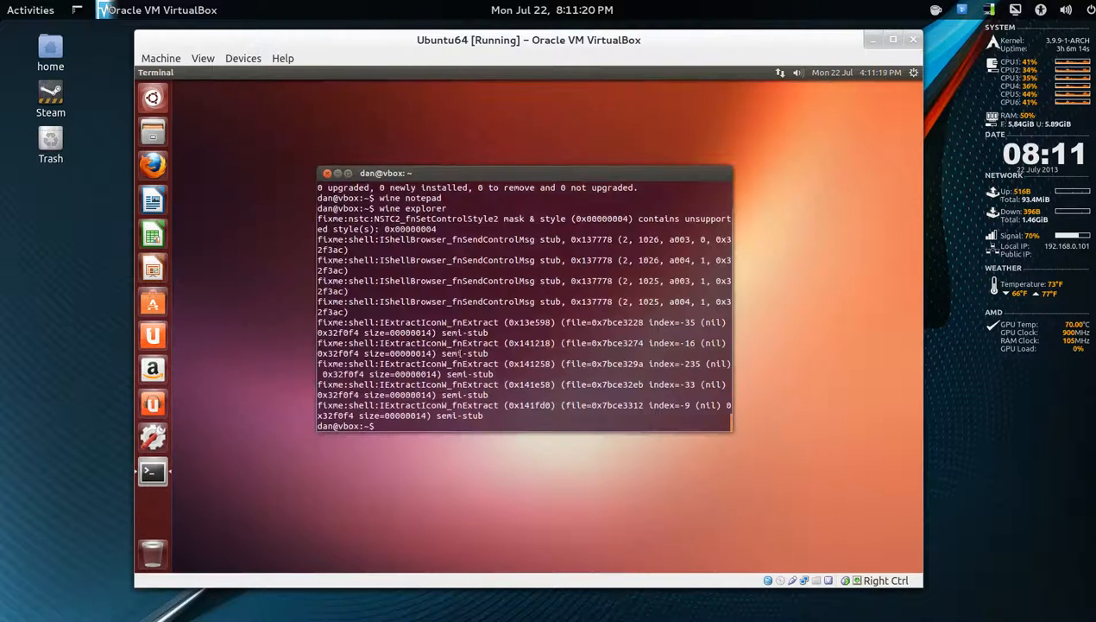
pyautogui.write('c')
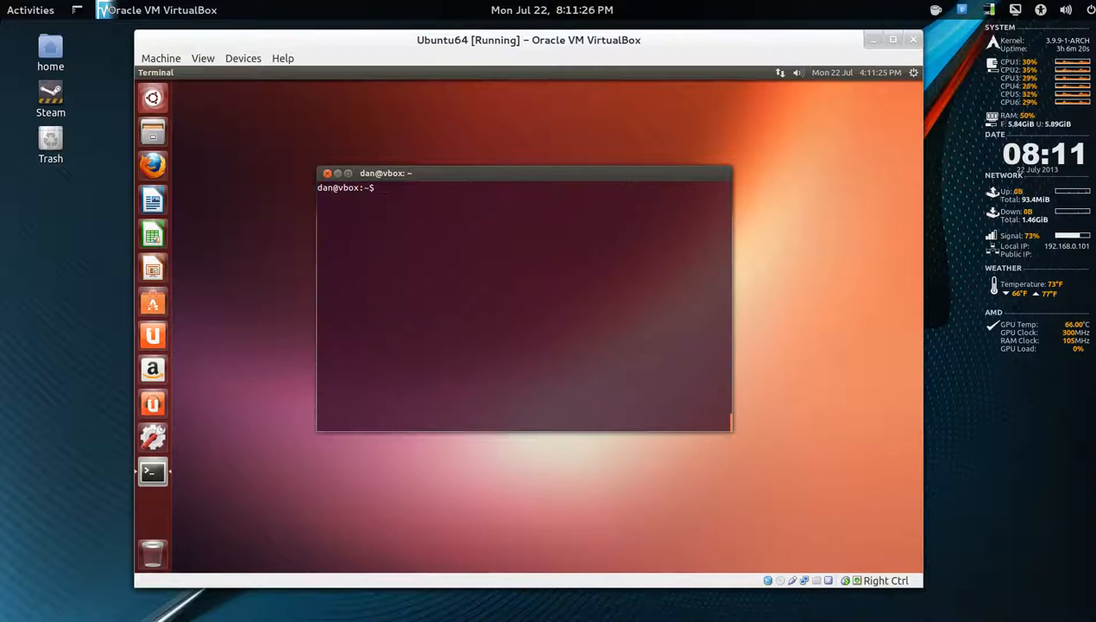
# Start Wine's Internet Explorer with 'wine iexplore'.
pyautogui.write('w')
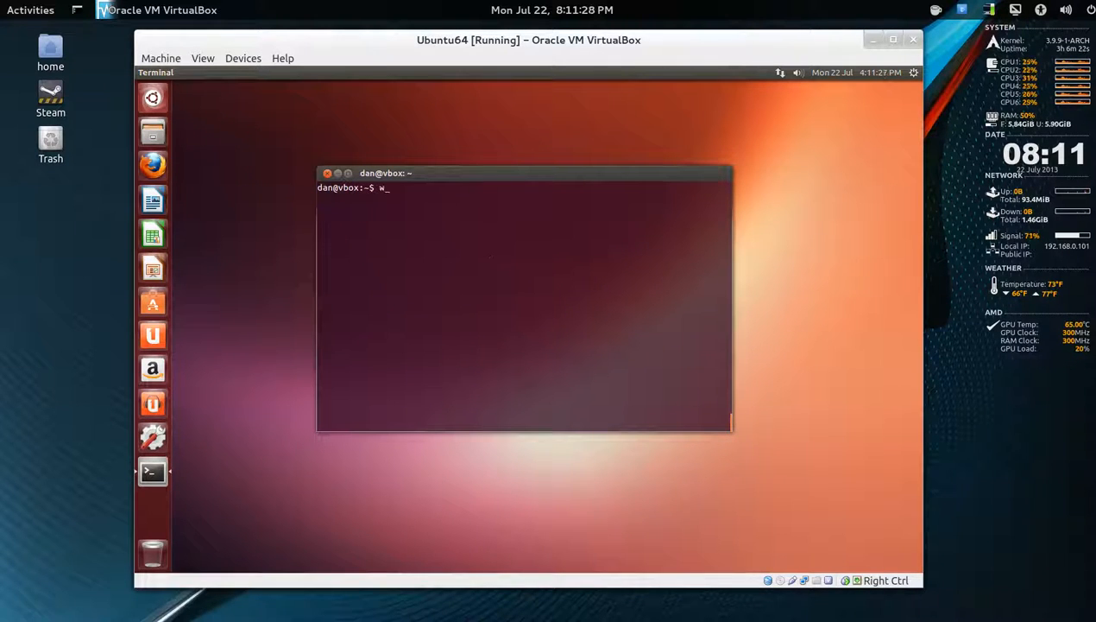
pyautogui.write('lne l')
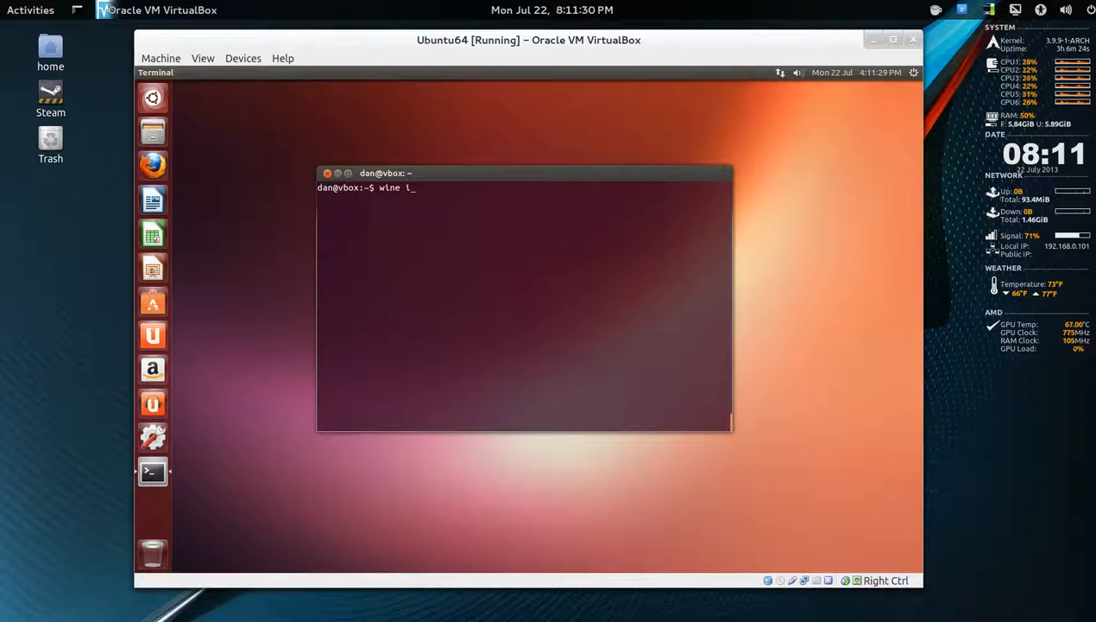
pyautogui.write('explo')
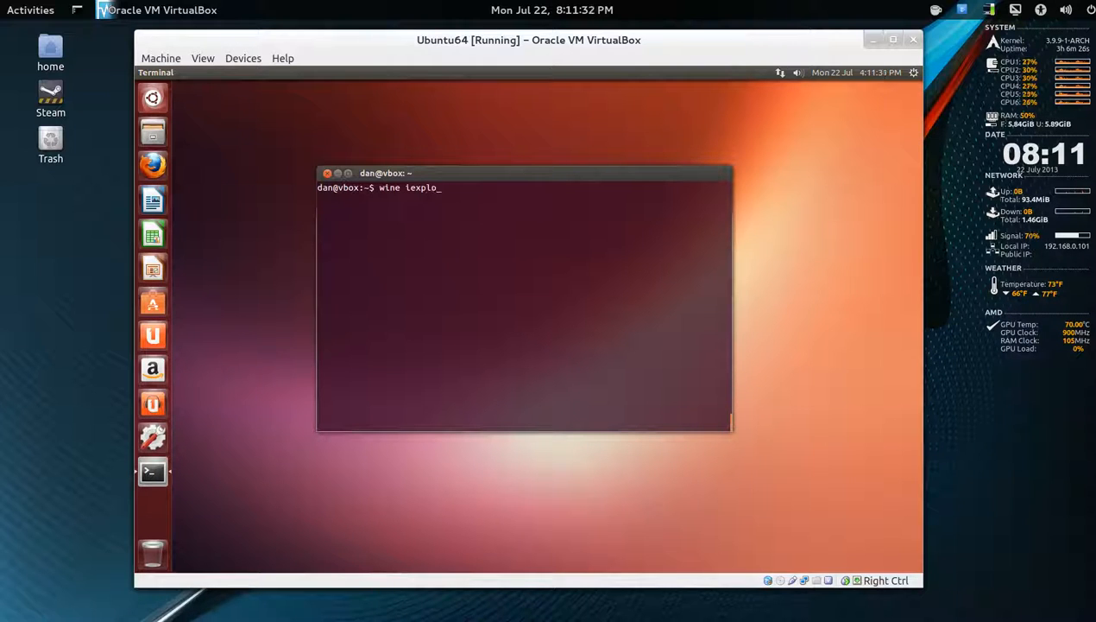
pyautogui.write('e')
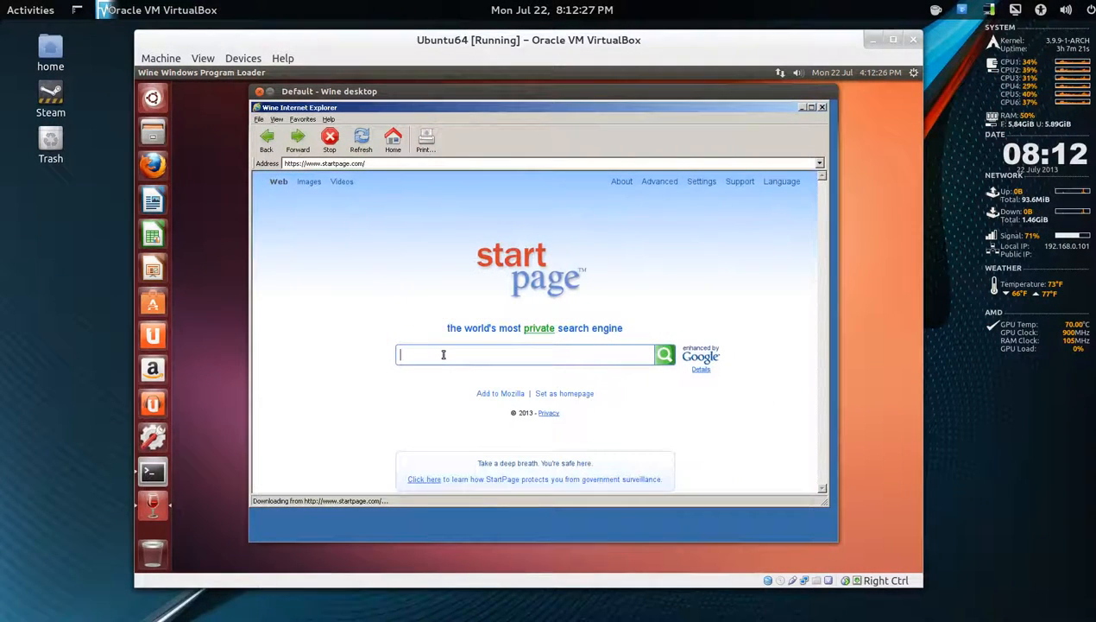
# Search StartPage for 'wine ubuntu' and then close Wine Internet Explorer.
pyautogui.write('wine ubuntu')
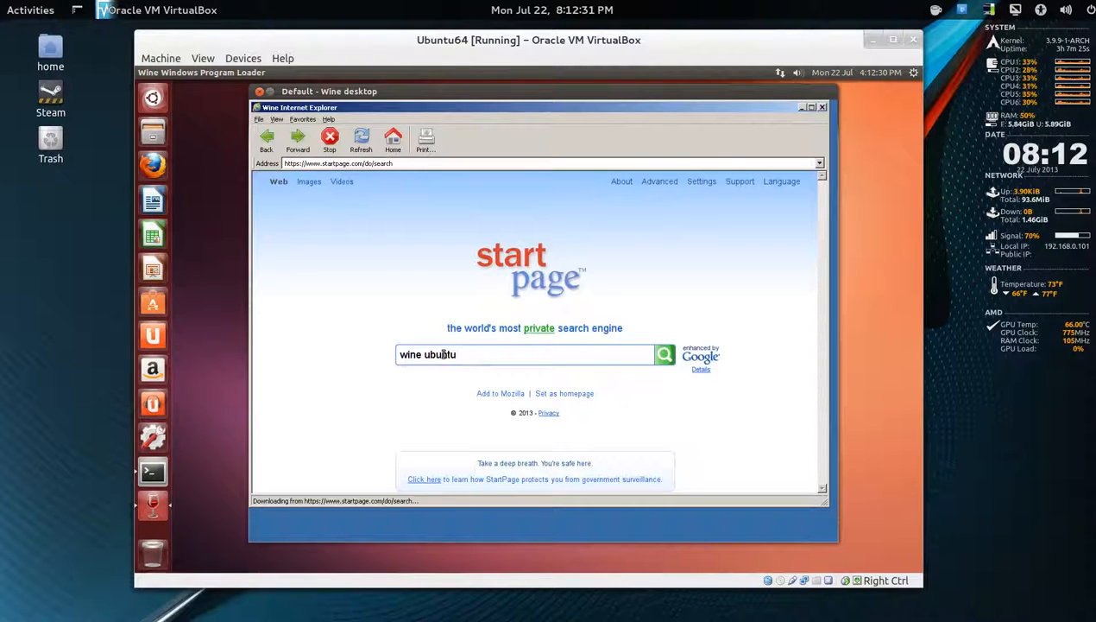
pyautogui.click(665, 354)
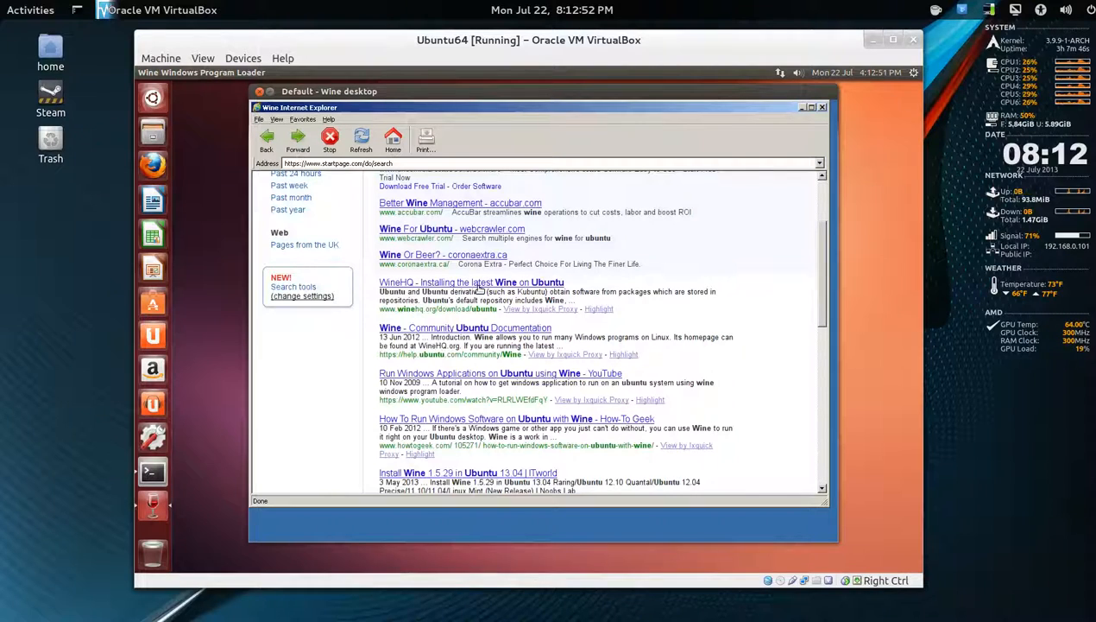
pyautogui.moveTo(632, 235)
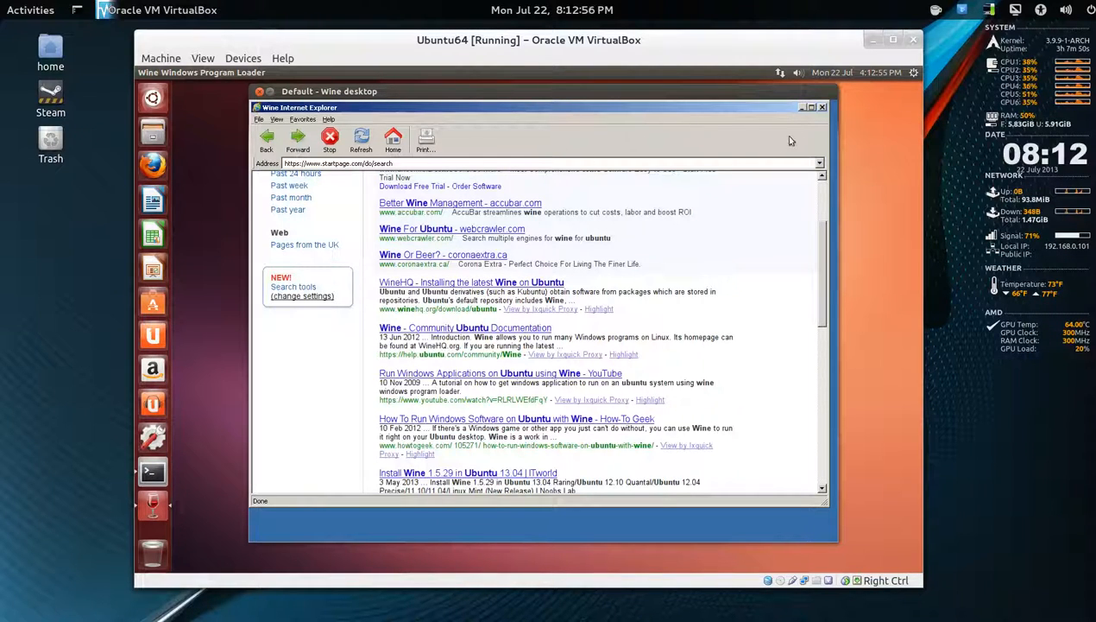
pyautogui.click(822, 107)
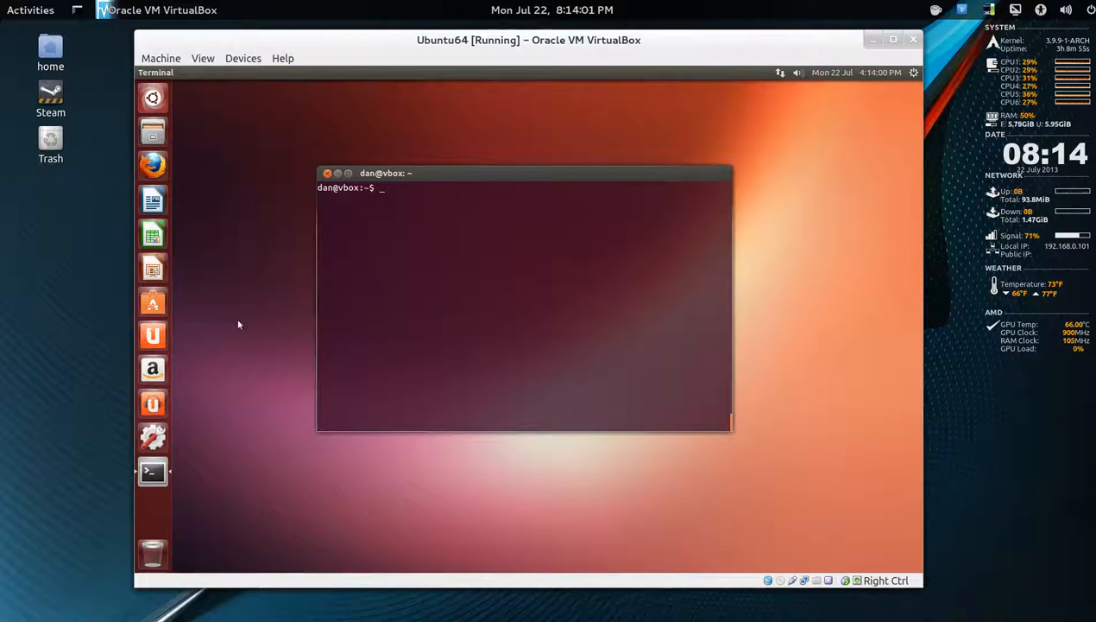
pyautogui.moveTo(438, 221)
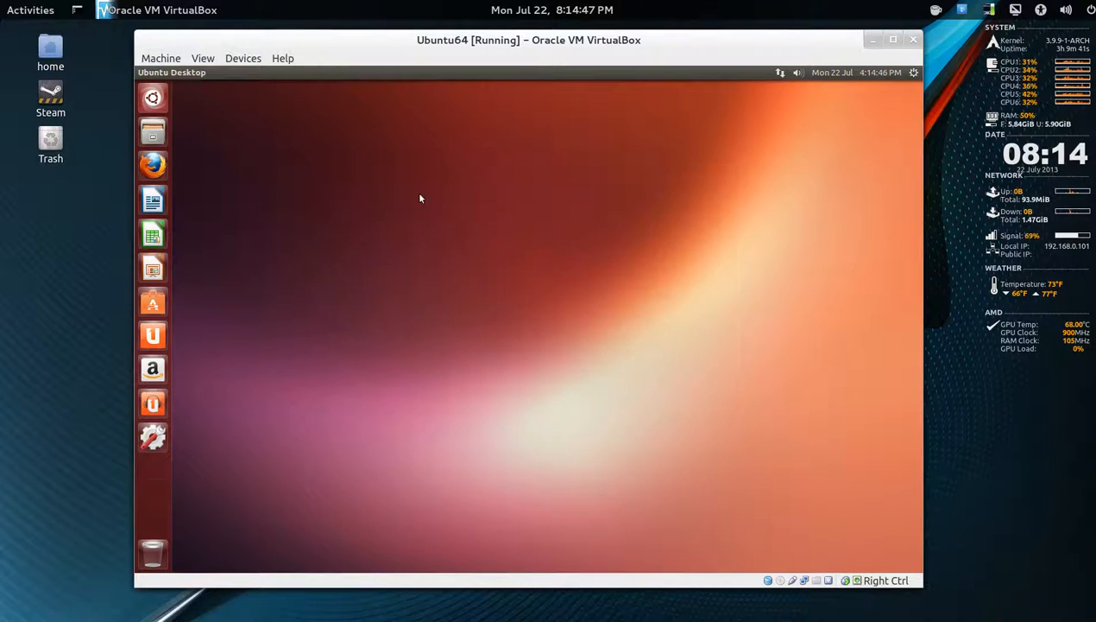
pyautogui.moveTo(749, 207)
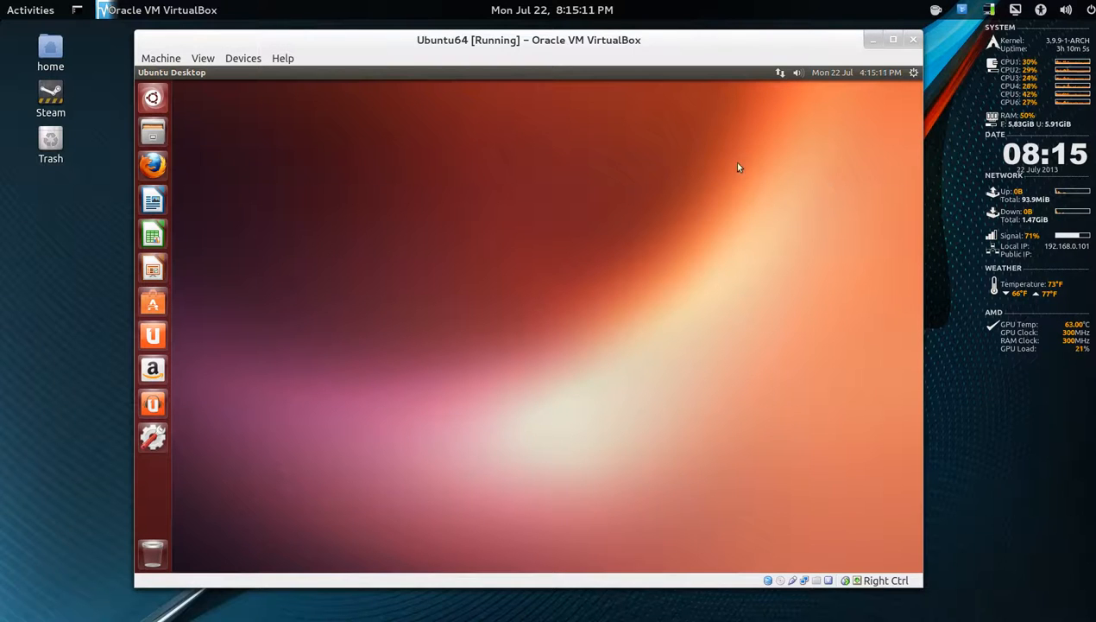
pyautogui.moveTo(829, 188)
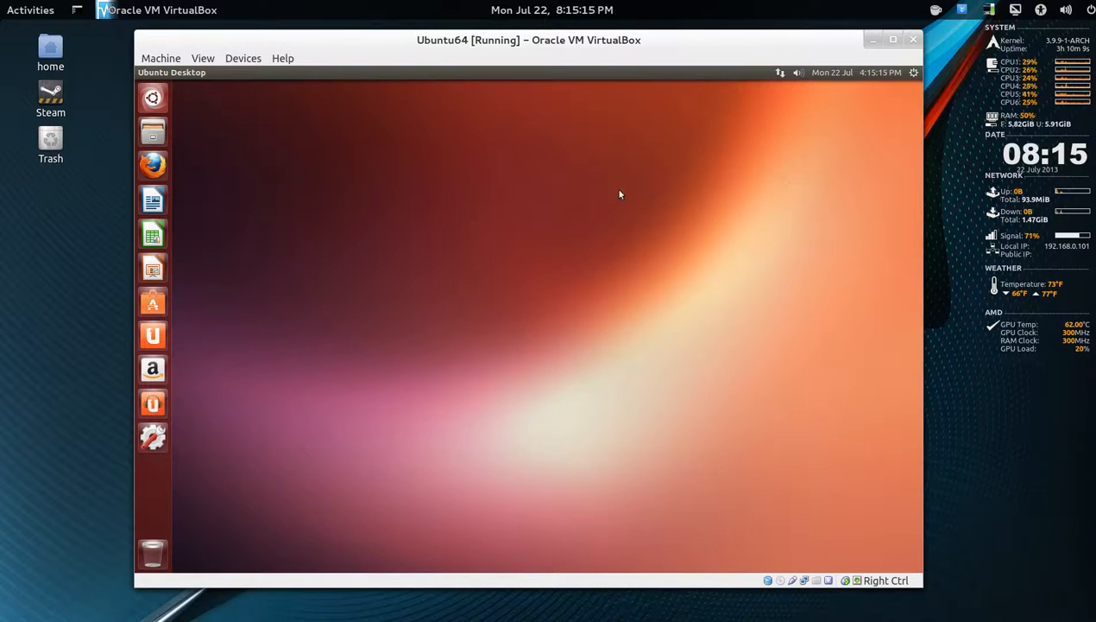
pyautogui.moveTo(787, 183)
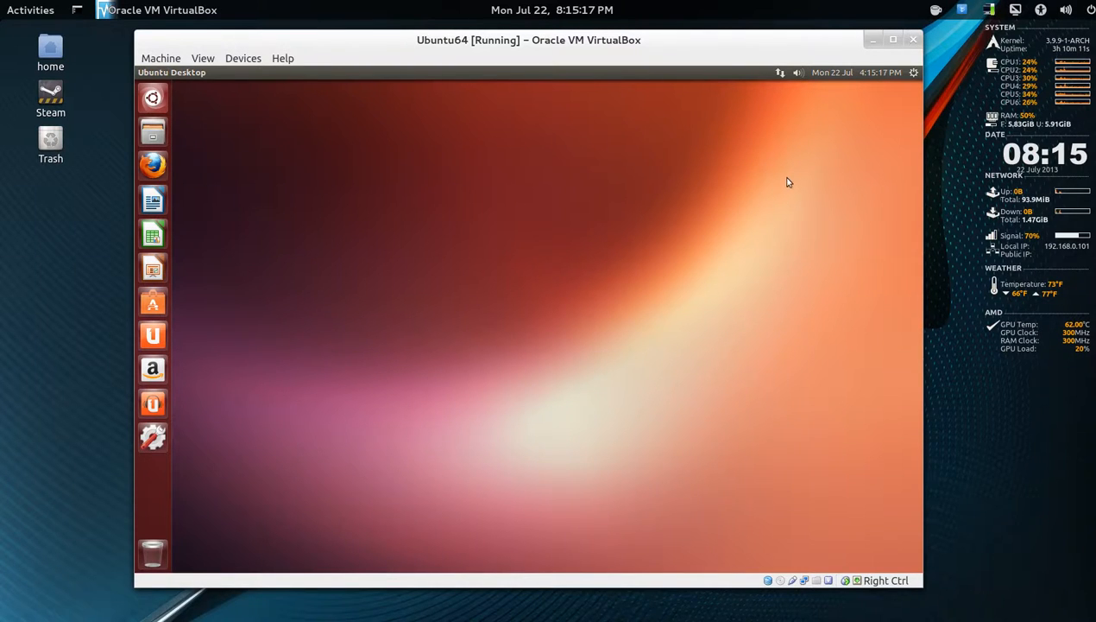